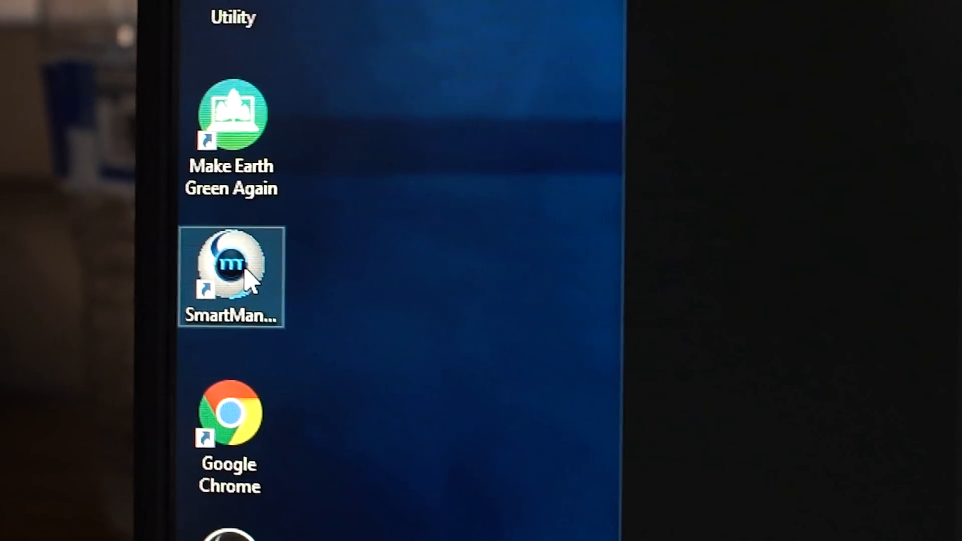
Launch the SmartManager utility from its desktop shortcut
double_click(232, 267)
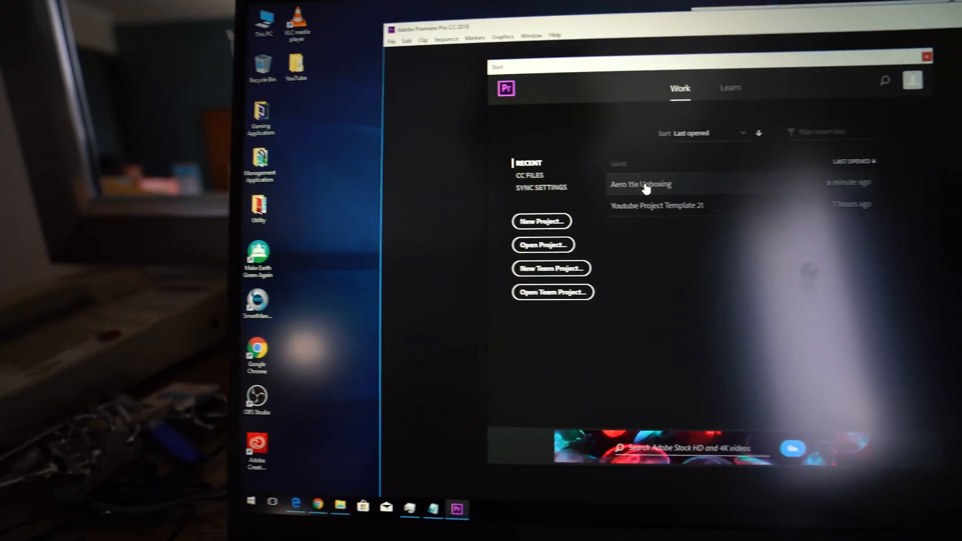
Open the 'Aero 15x Unboxing' project from the Recent list
left_click(640, 184)
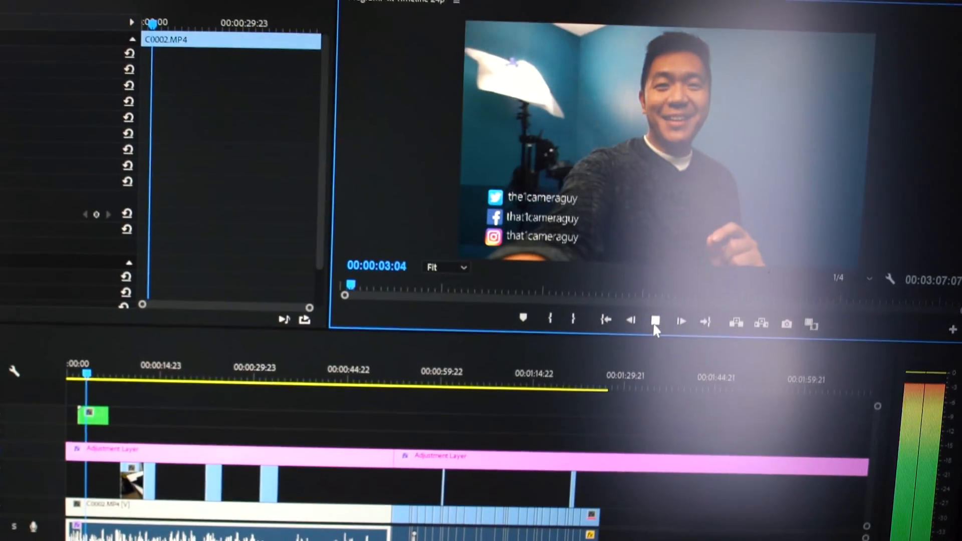
Play the 4k Timeline 24p sequence in the Program monitor
left_click(655, 322)
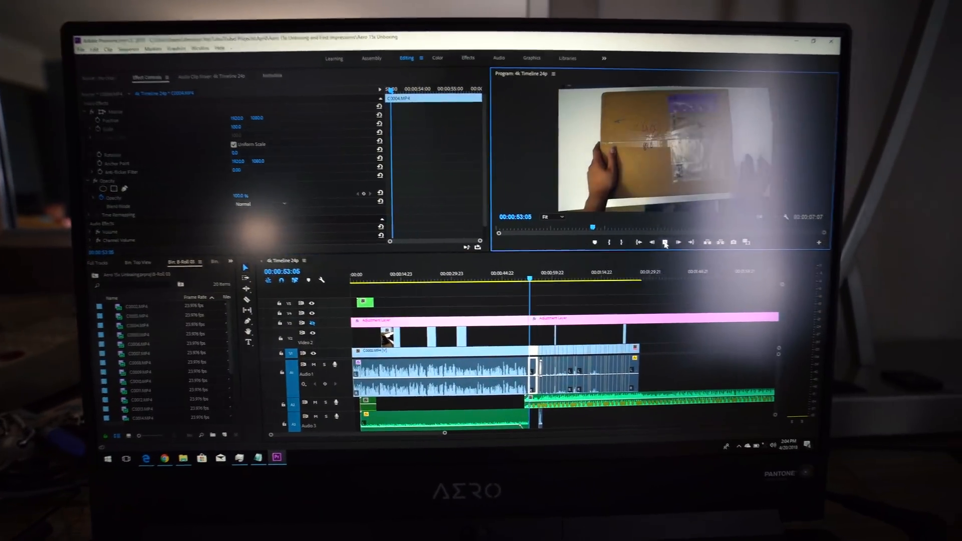
left_click(665, 242)
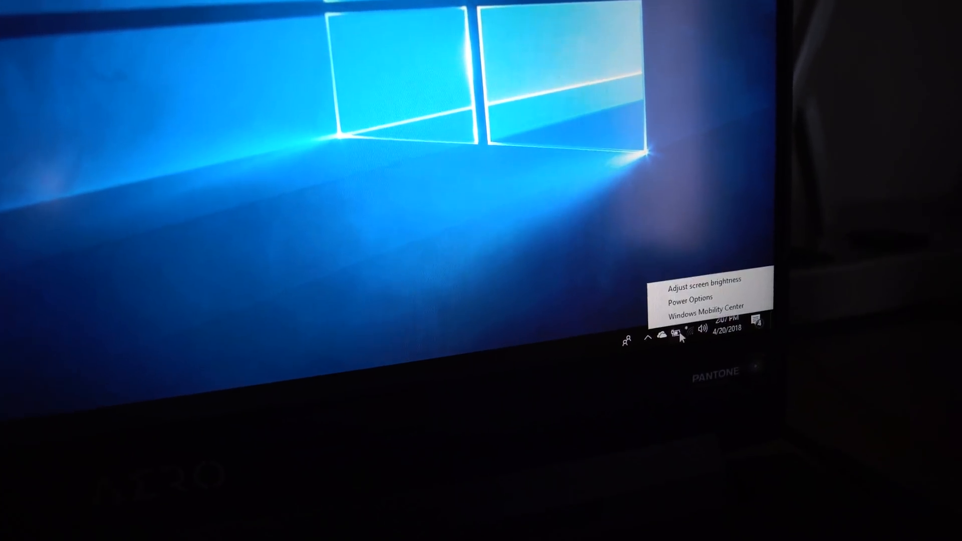
Open Power Options from the battery tray icon
left_click(683, 333)
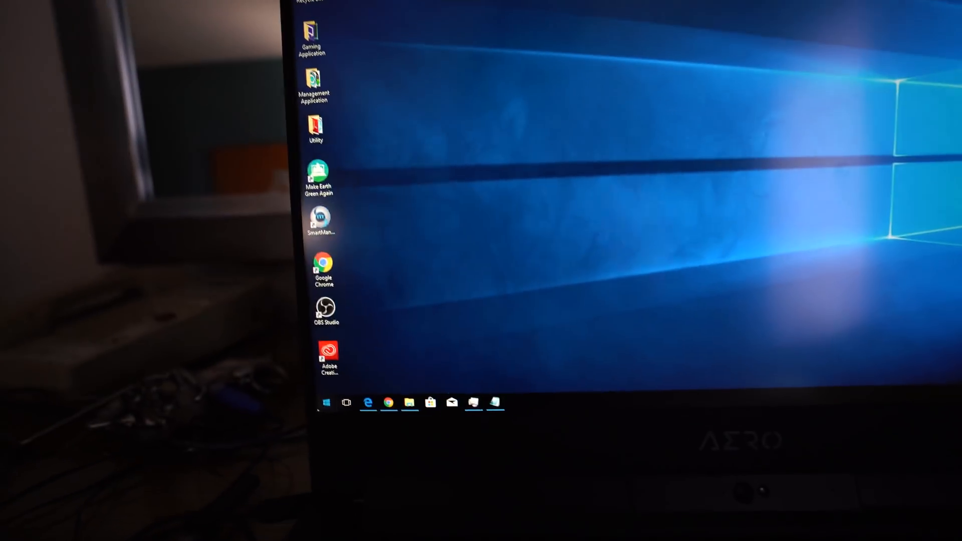
Launch Adobe Premiere Pro CC 2018 from the Start menu app list
left_click(318, 433)
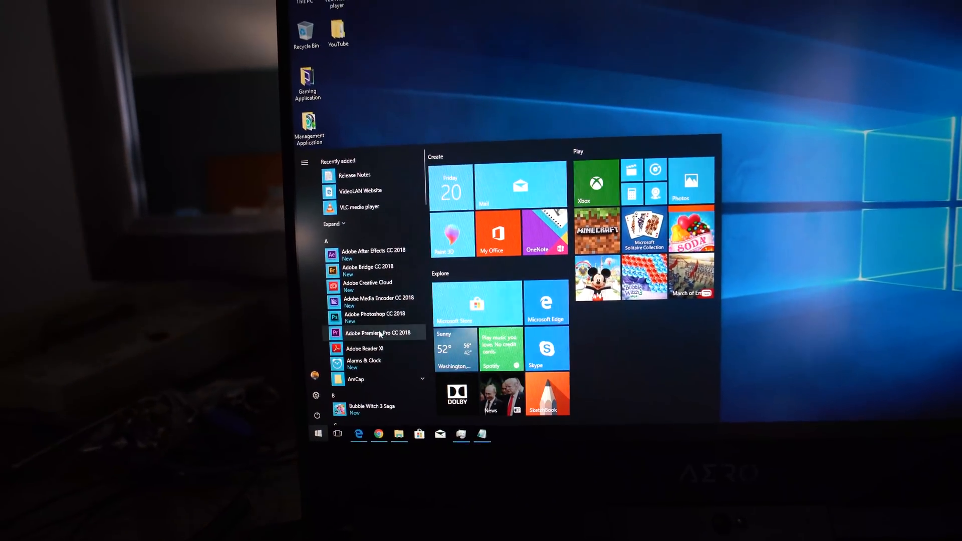
left_click(379, 333)
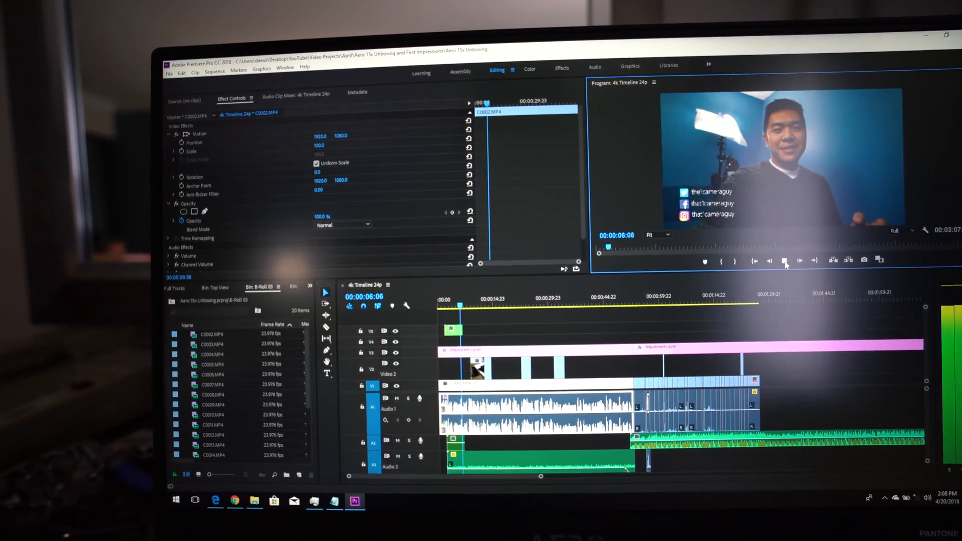
Move the playhead to about 00:00:53, then play and stop the timeline
left_click(789, 260)
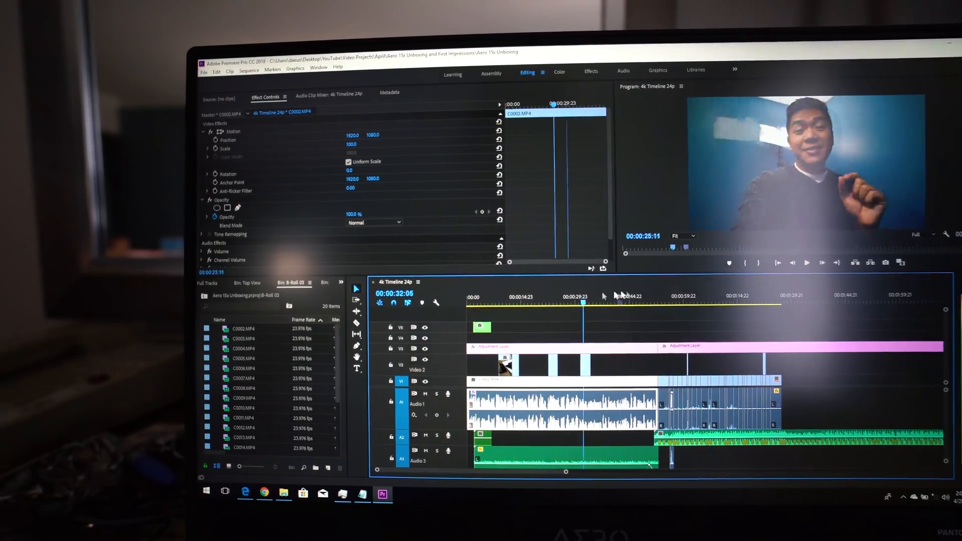
left_click(747, 287)
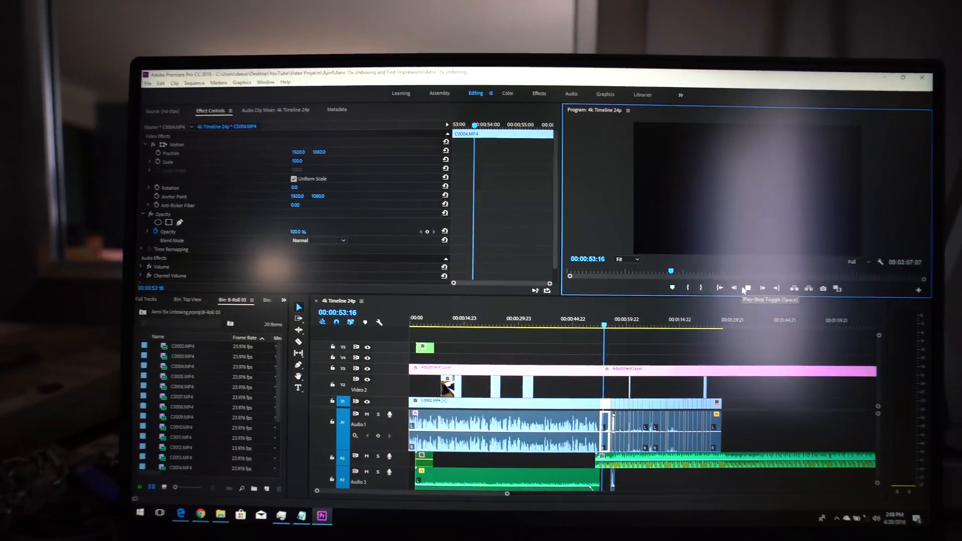
left_click(746, 289)
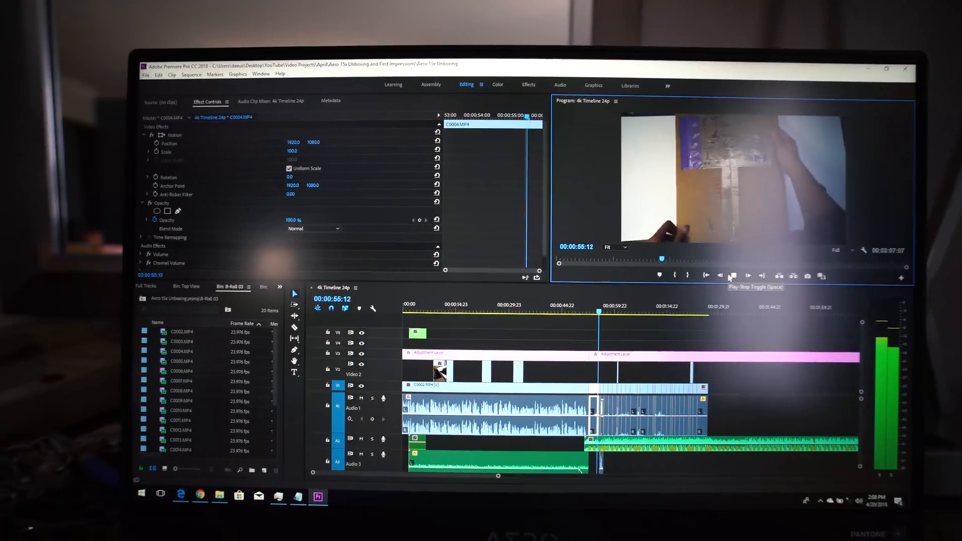
left_click(732, 275)
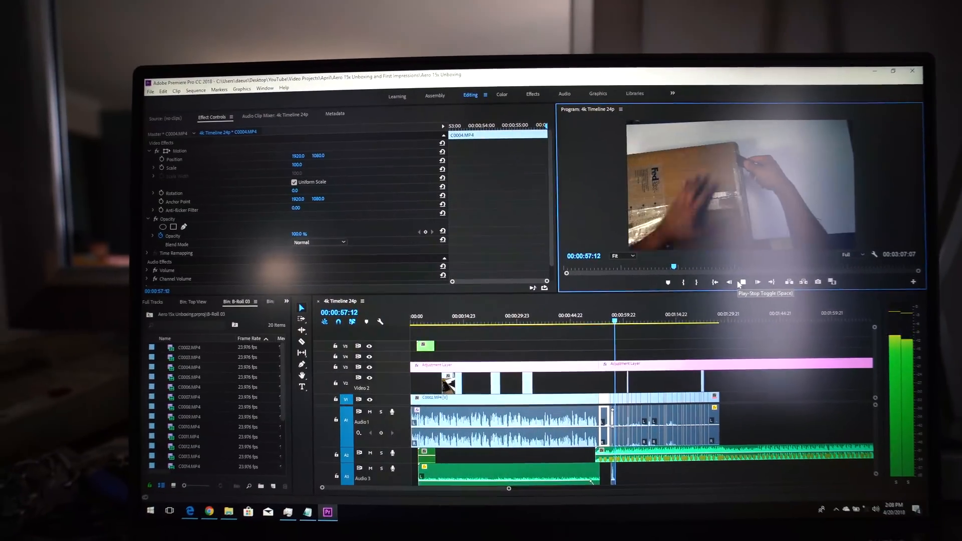